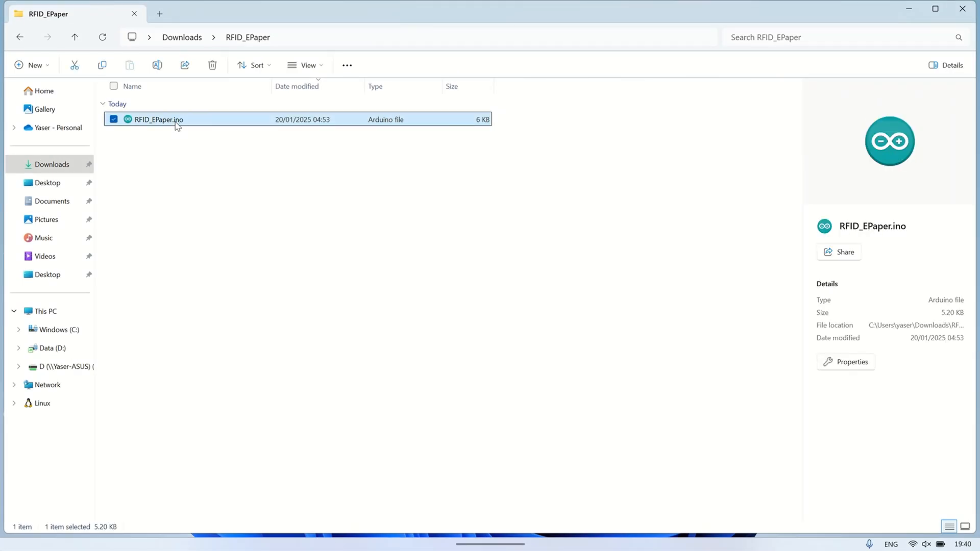
Open RFID_EPaper.ino from the Downloads RFID_EPaper folder to launch Arduino IDE
double_click(158, 120)
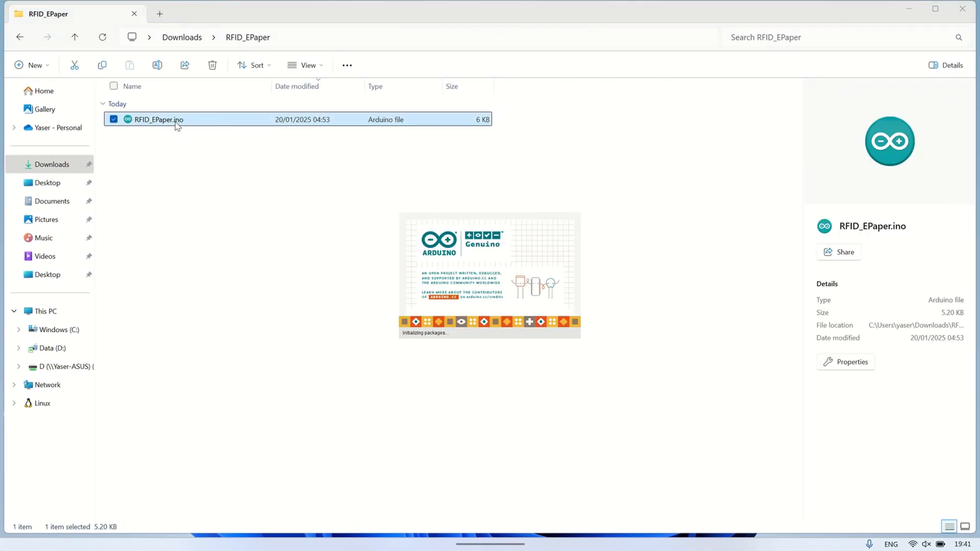
Review the RFID_EPaper sketch's wiring comment block and GxEPD2 include lines
double_click(159, 120)
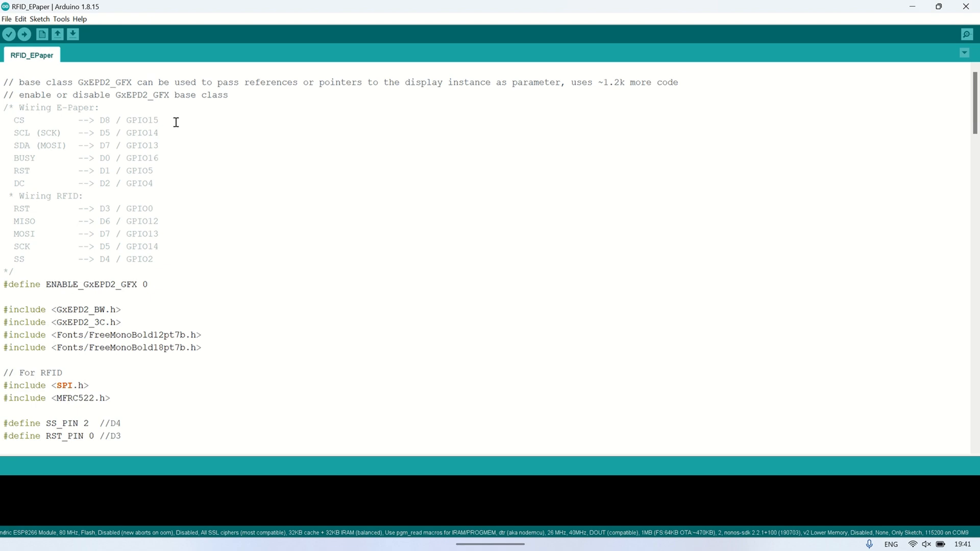
left_click(159, 221)
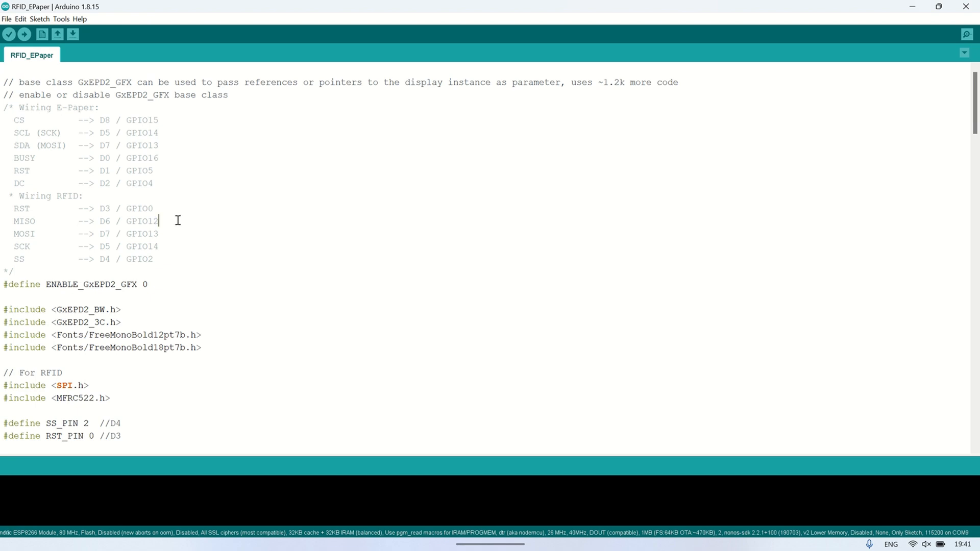
mouse_move(118, 273)
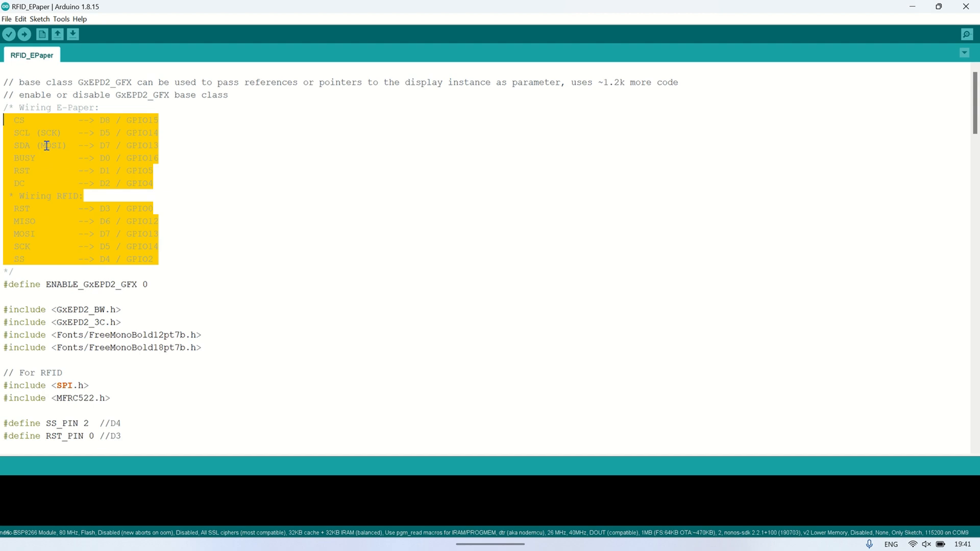
left_click(56, 176)
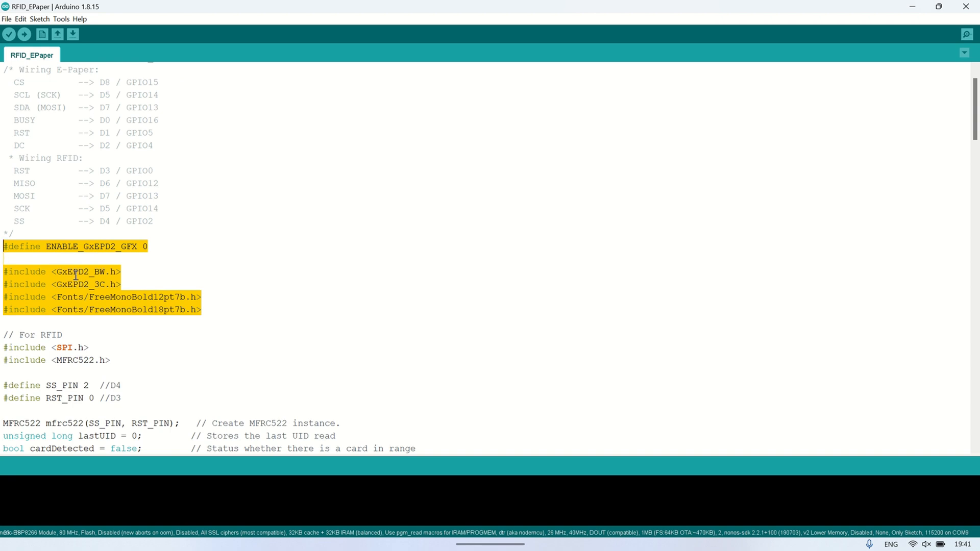
scroll("down", 3)
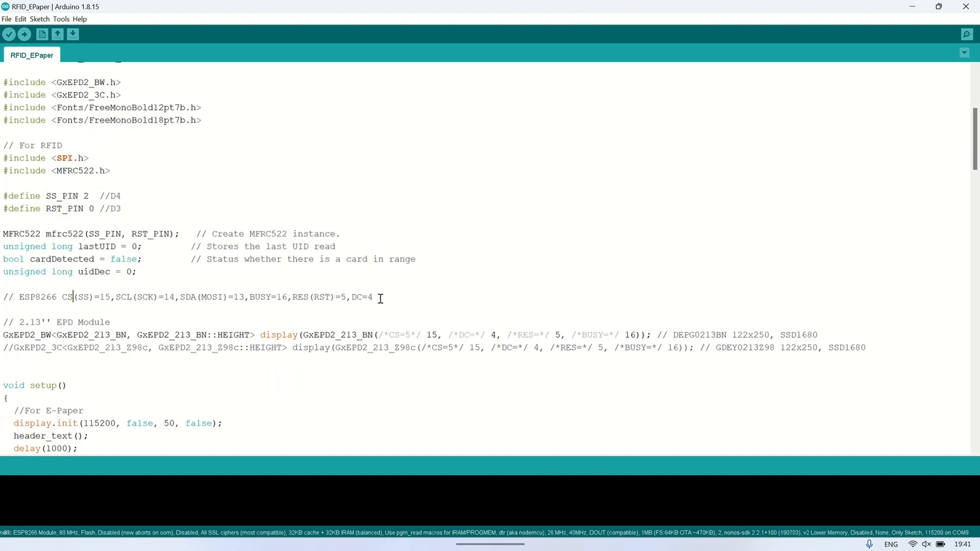
scroll("down", 3)
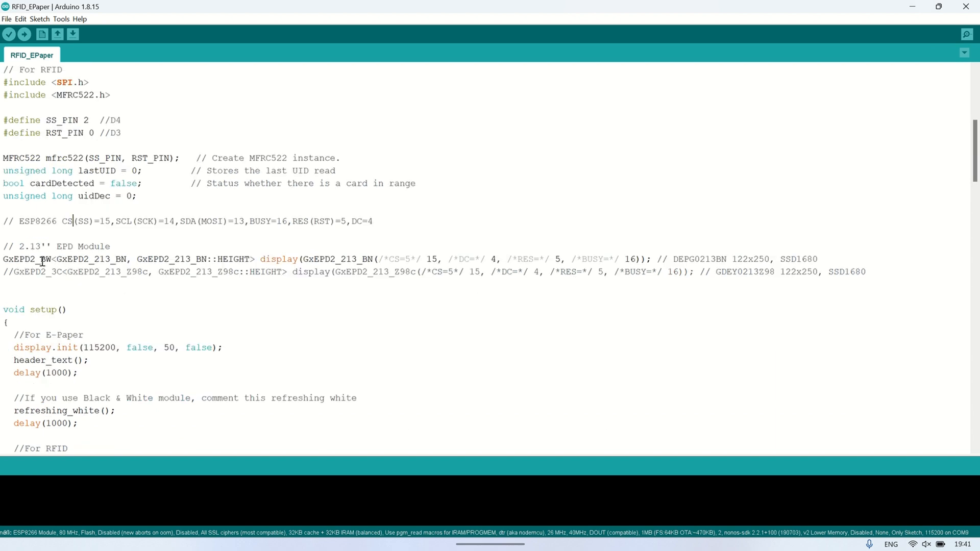
double_click(26, 258)
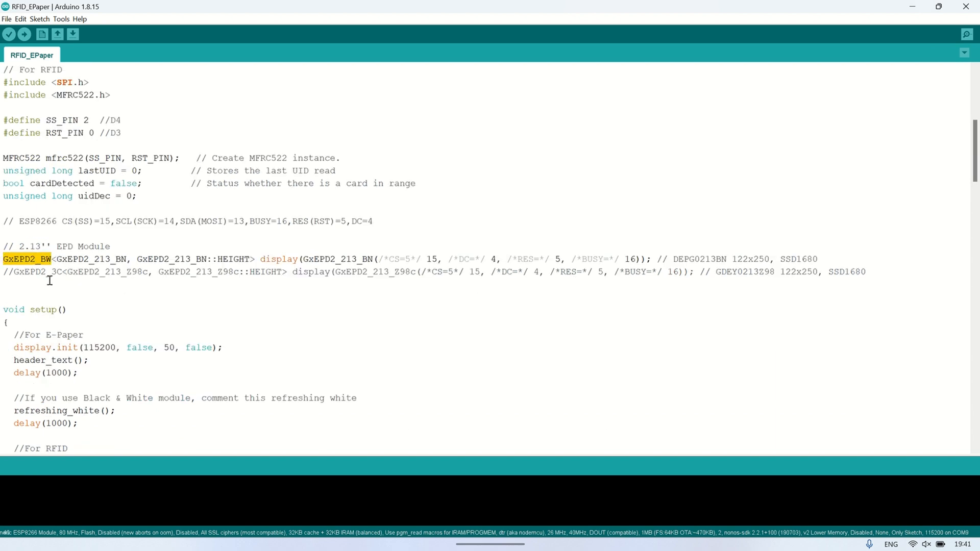
scroll("down", 3)
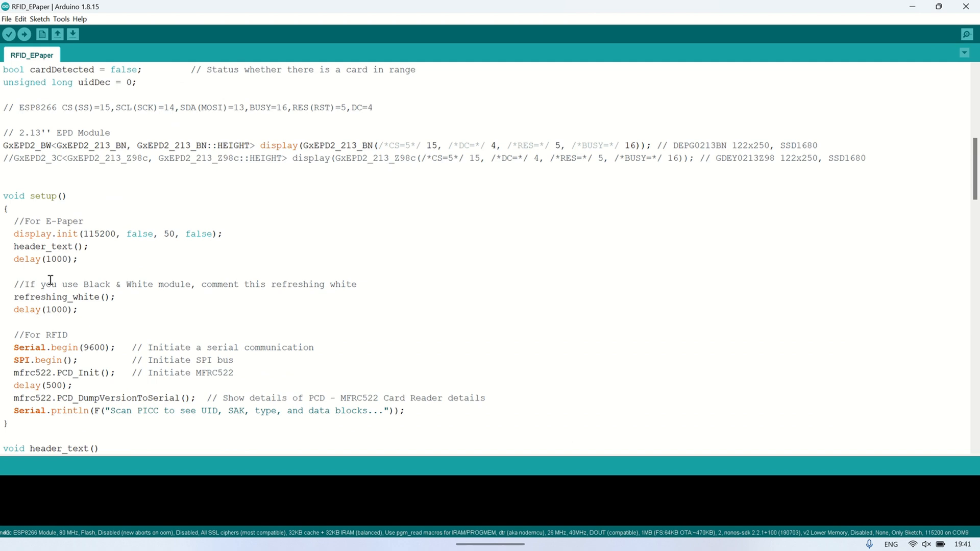
scroll("down", 3)
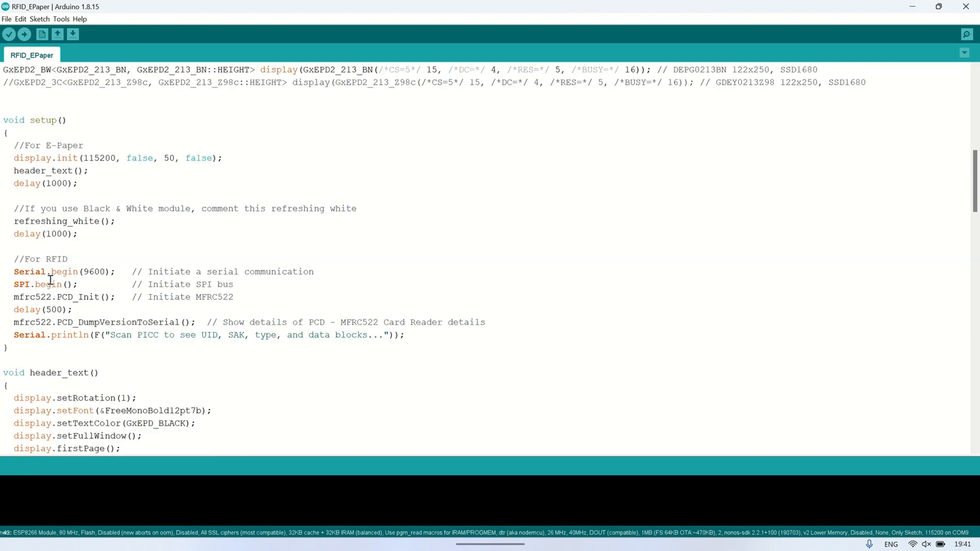
scroll("down", 3)
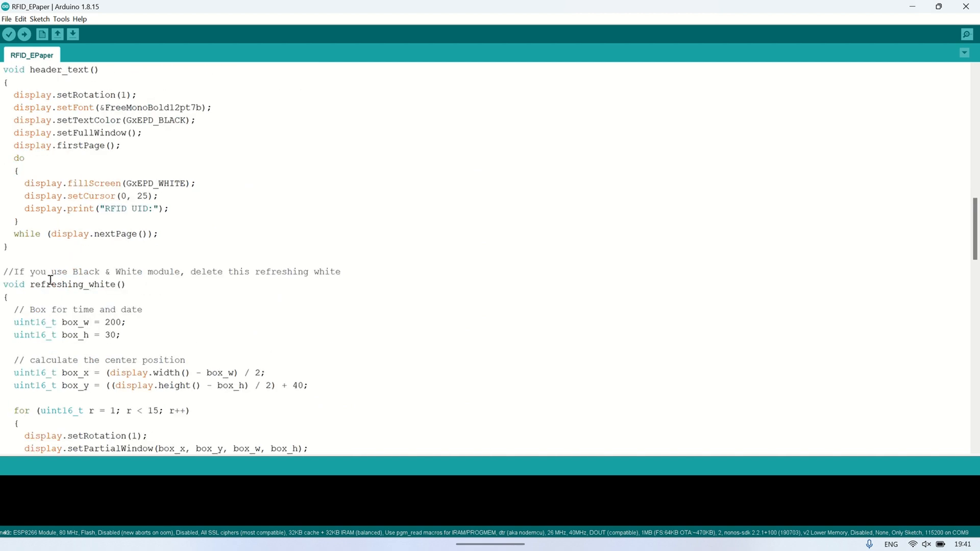
scroll("down", 3)
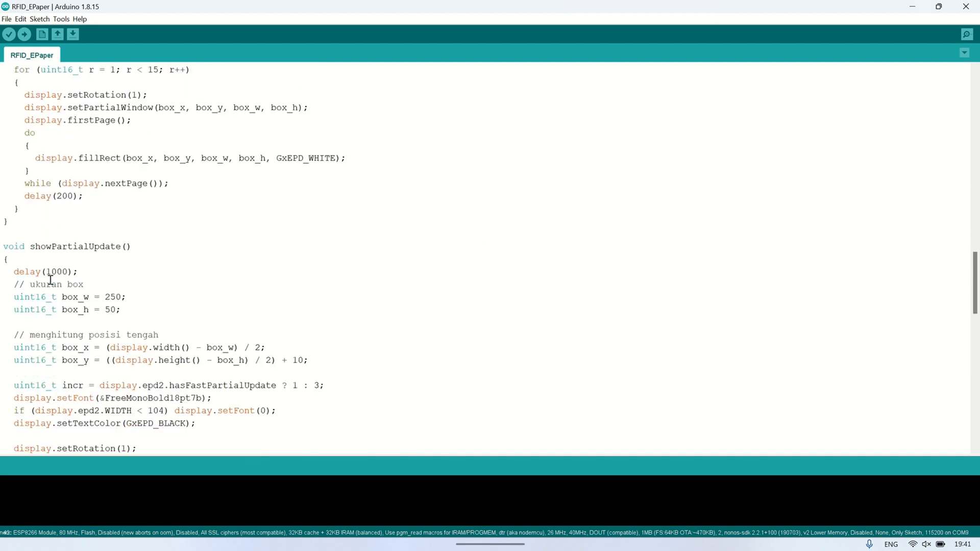
scroll("down", 3)
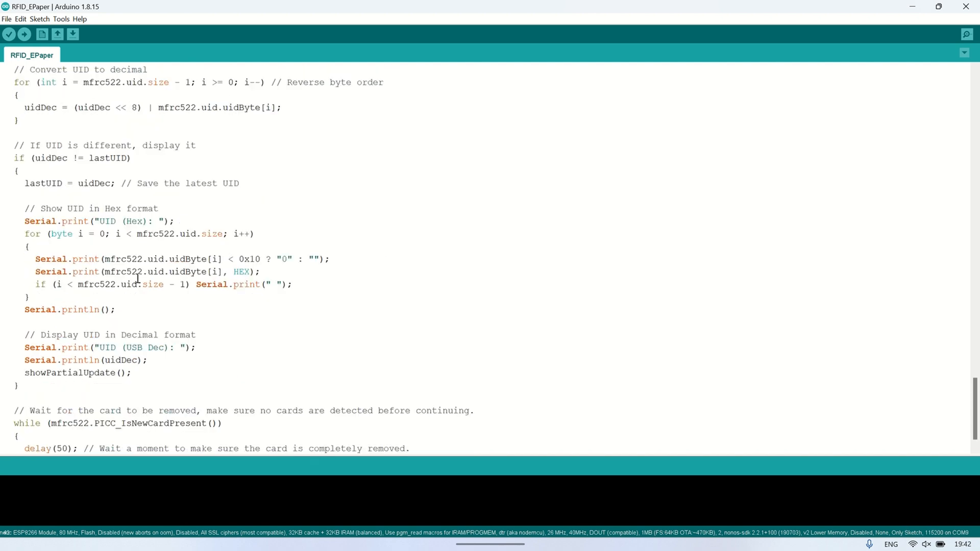
scroll("down", 3)
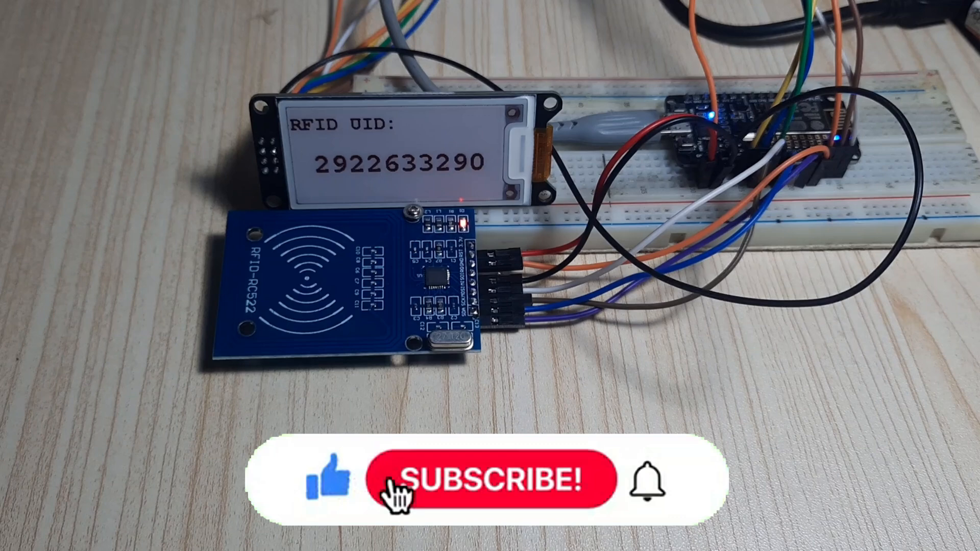
left_click(491, 480)
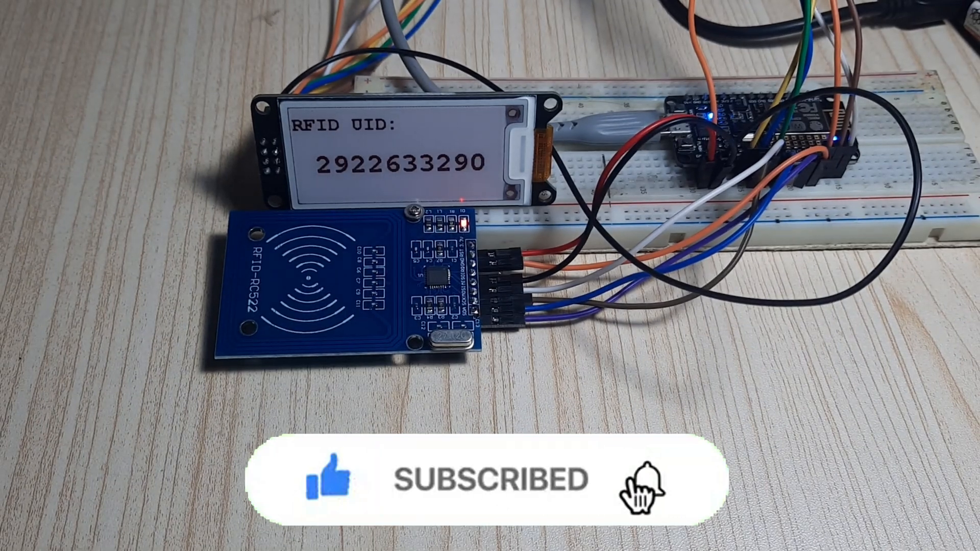